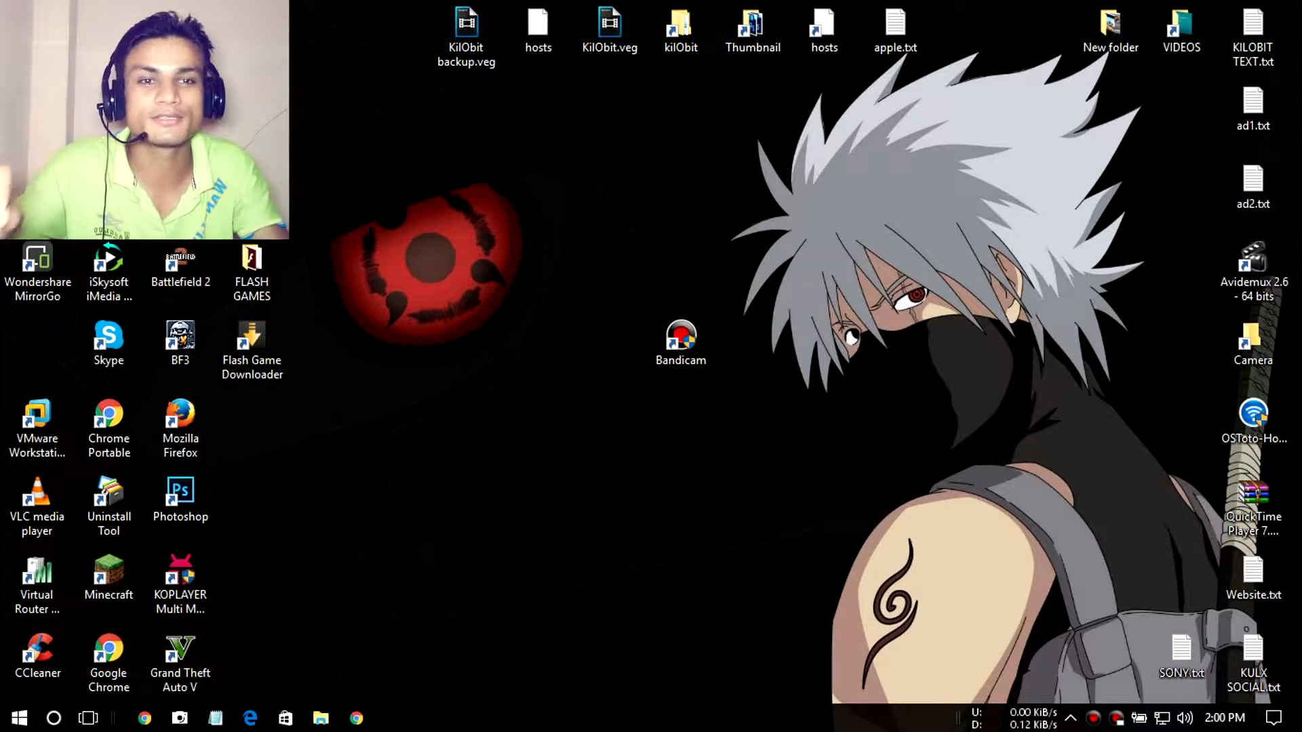
# Launch Bandicam from its desktop shortcut.
pyautogui.click(679, 341)
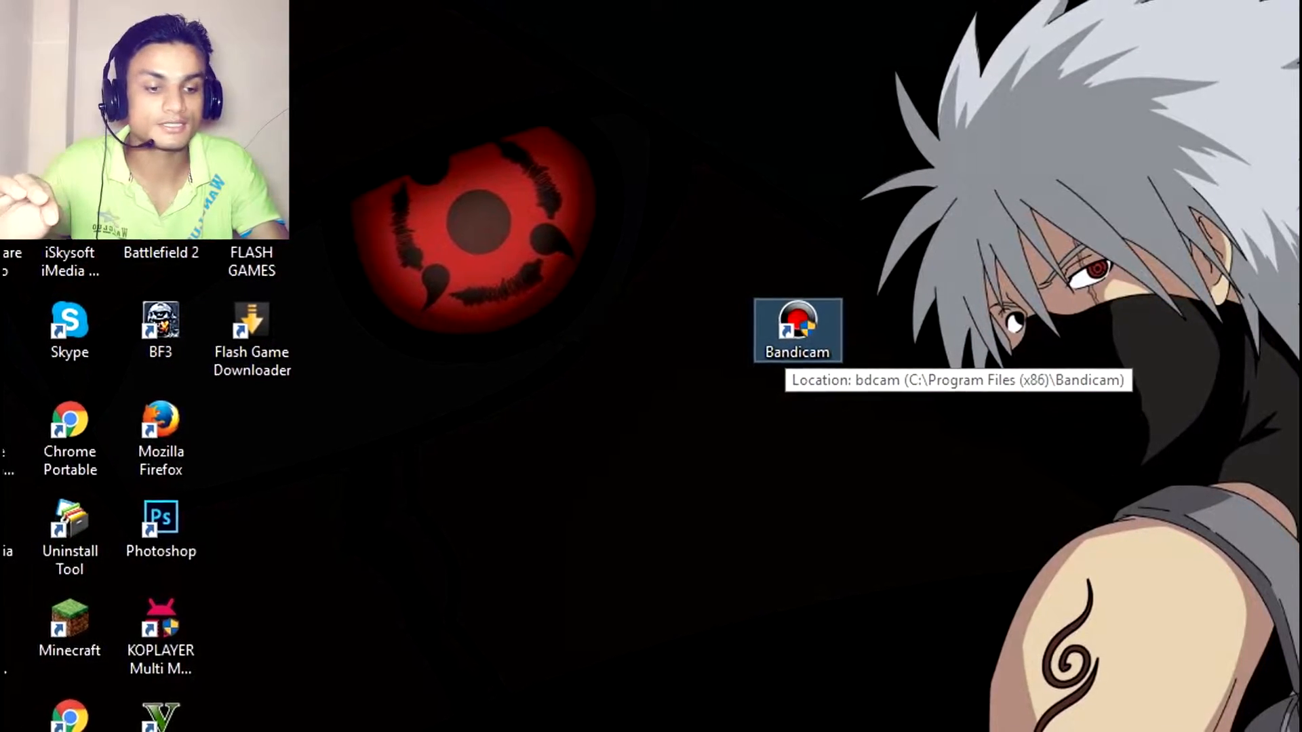
pyautogui.doubleClick(796, 330)
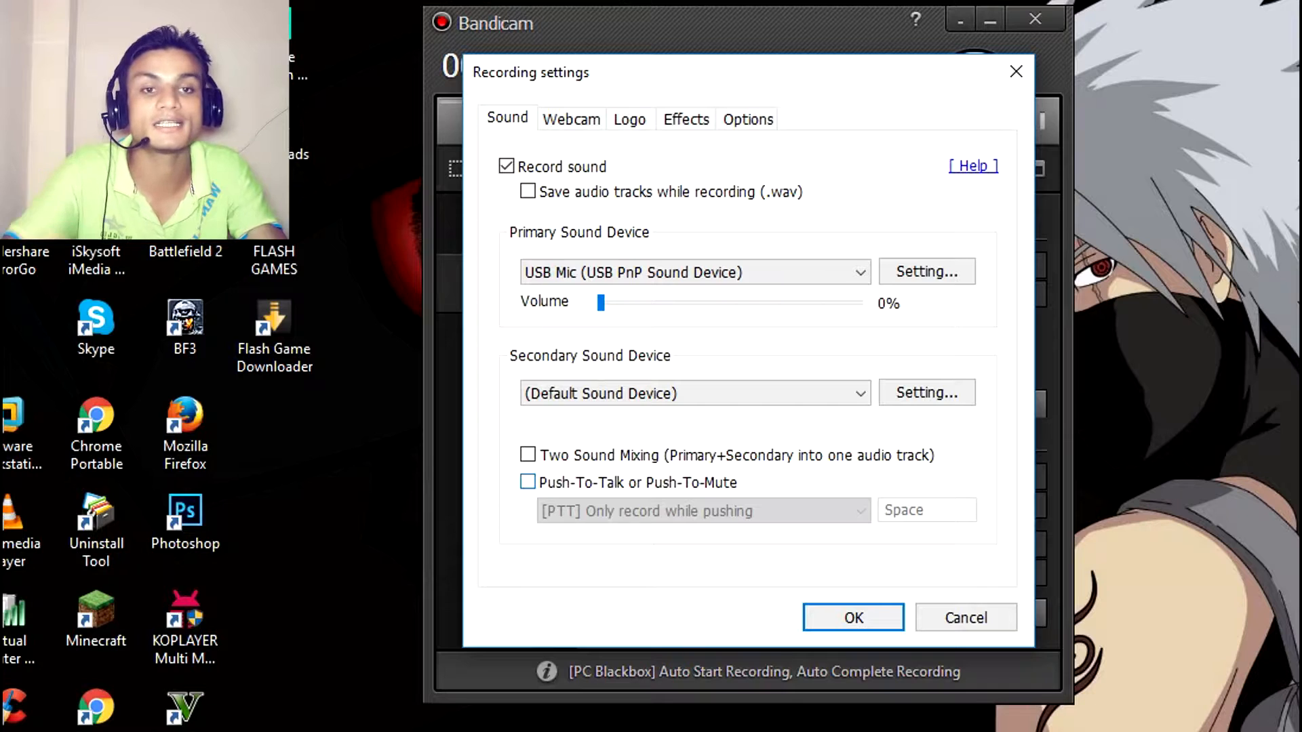
pyautogui.click(571, 120)
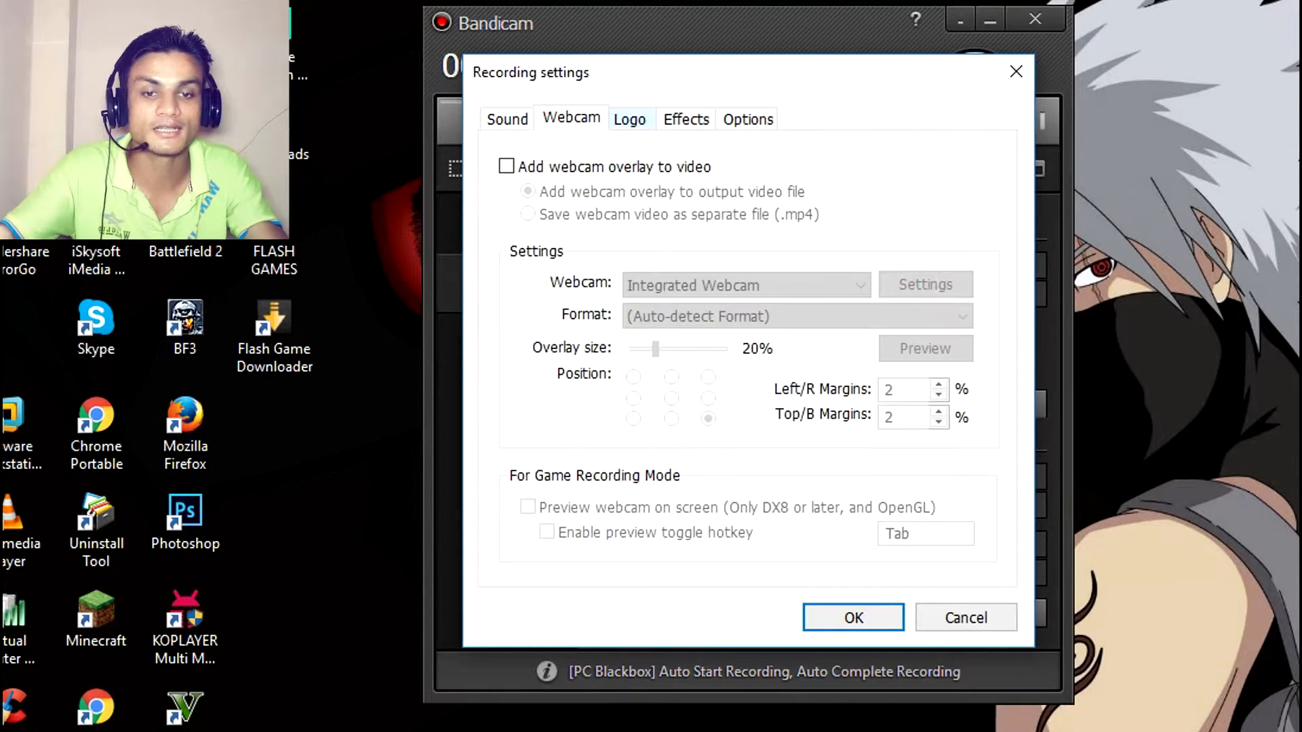
pyautogui.click(628, 119)
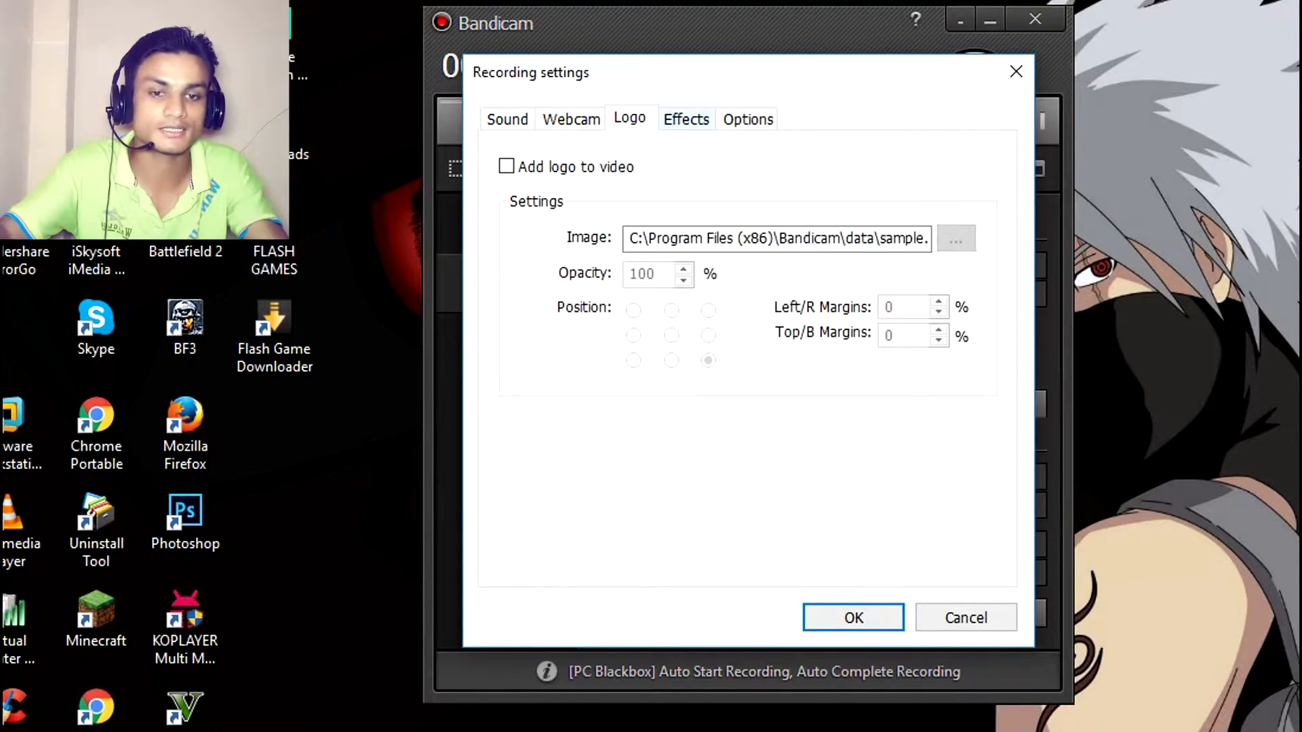
pyautogui.click(685, 119)
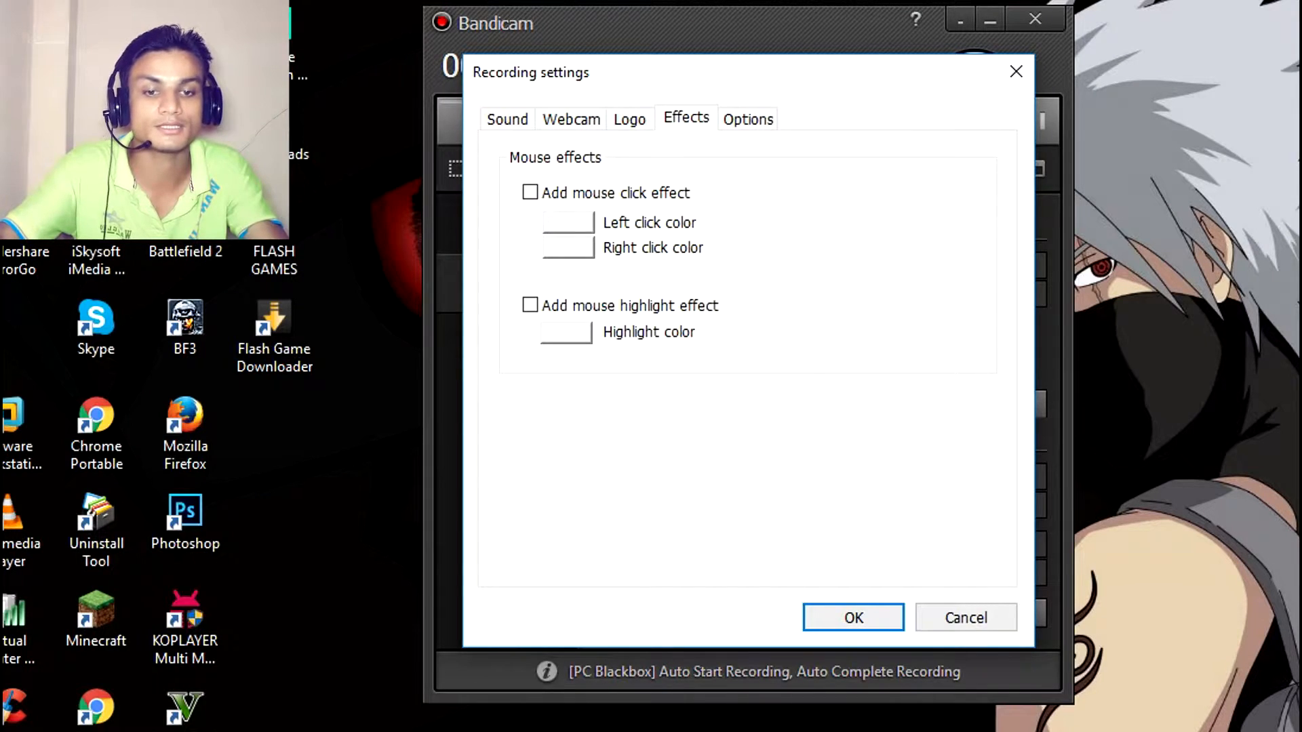
pyautogui.click(746, 118)
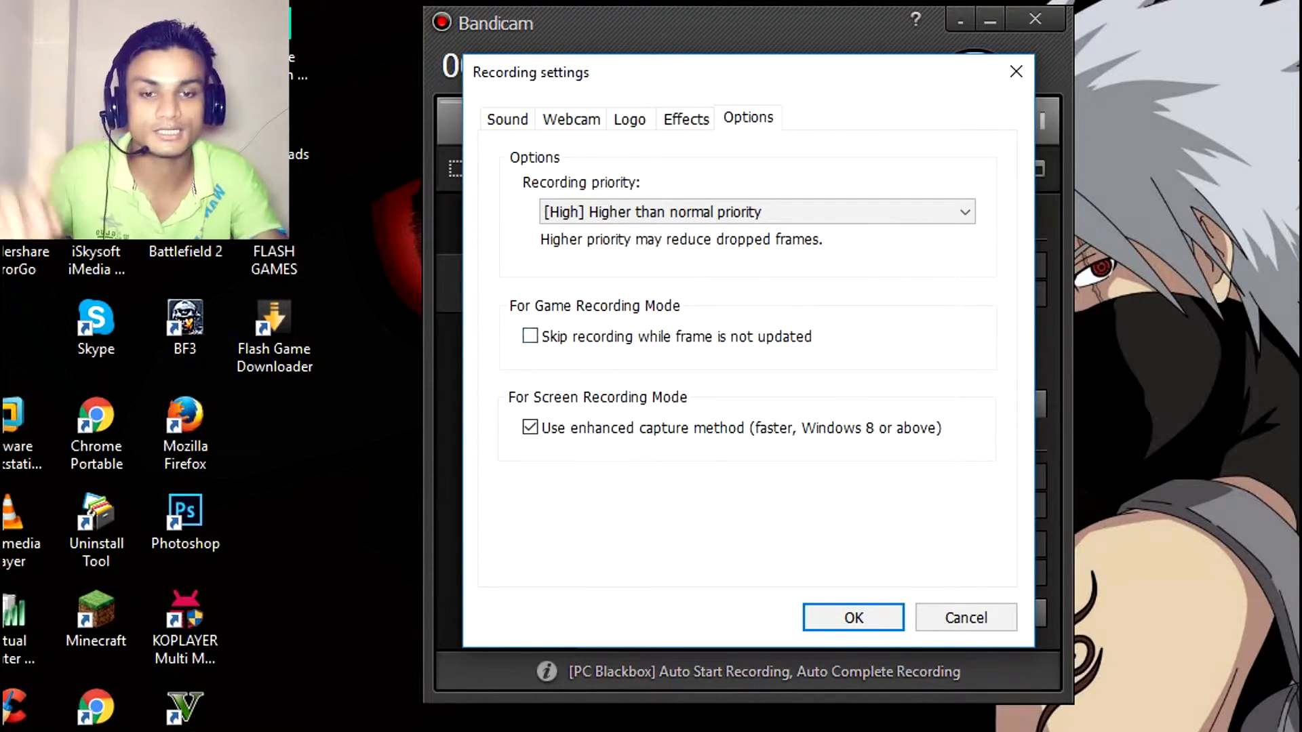
pyautogui.click(506, 119)
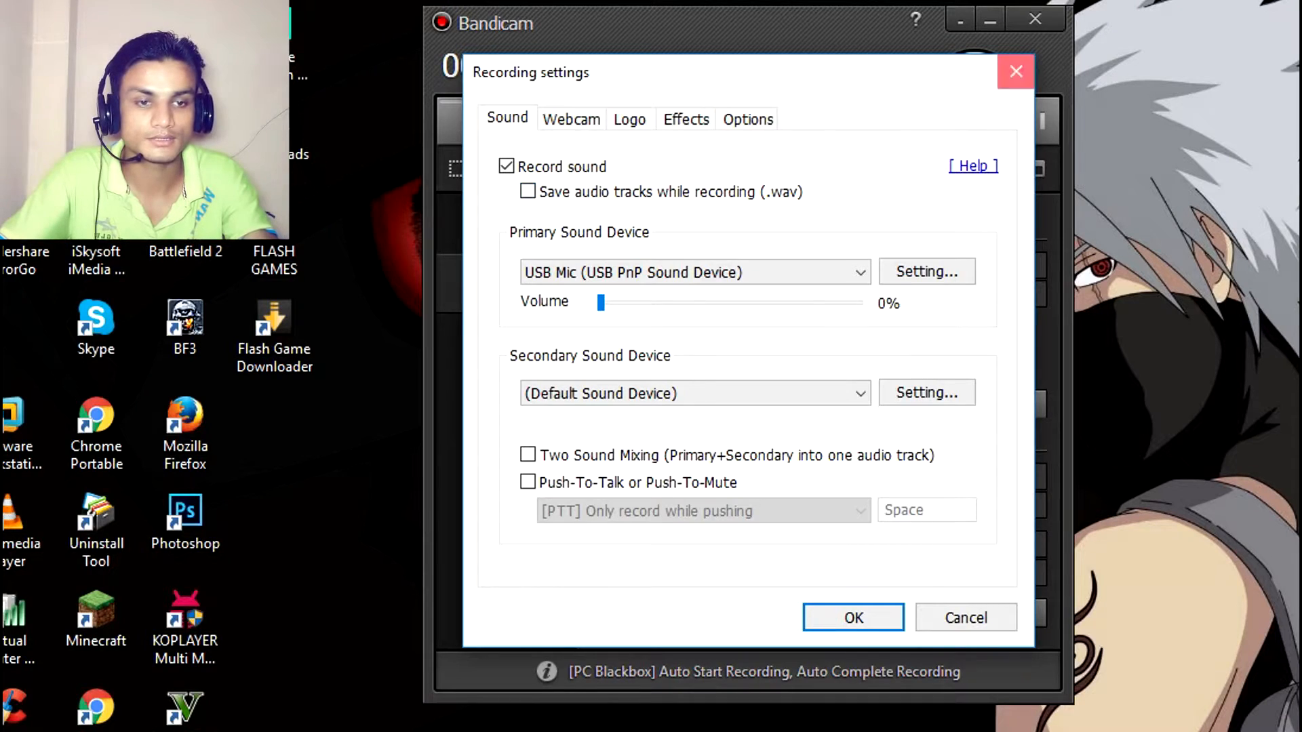
# Close the Recording settings dialog.
pyautogui.click(853, 619)
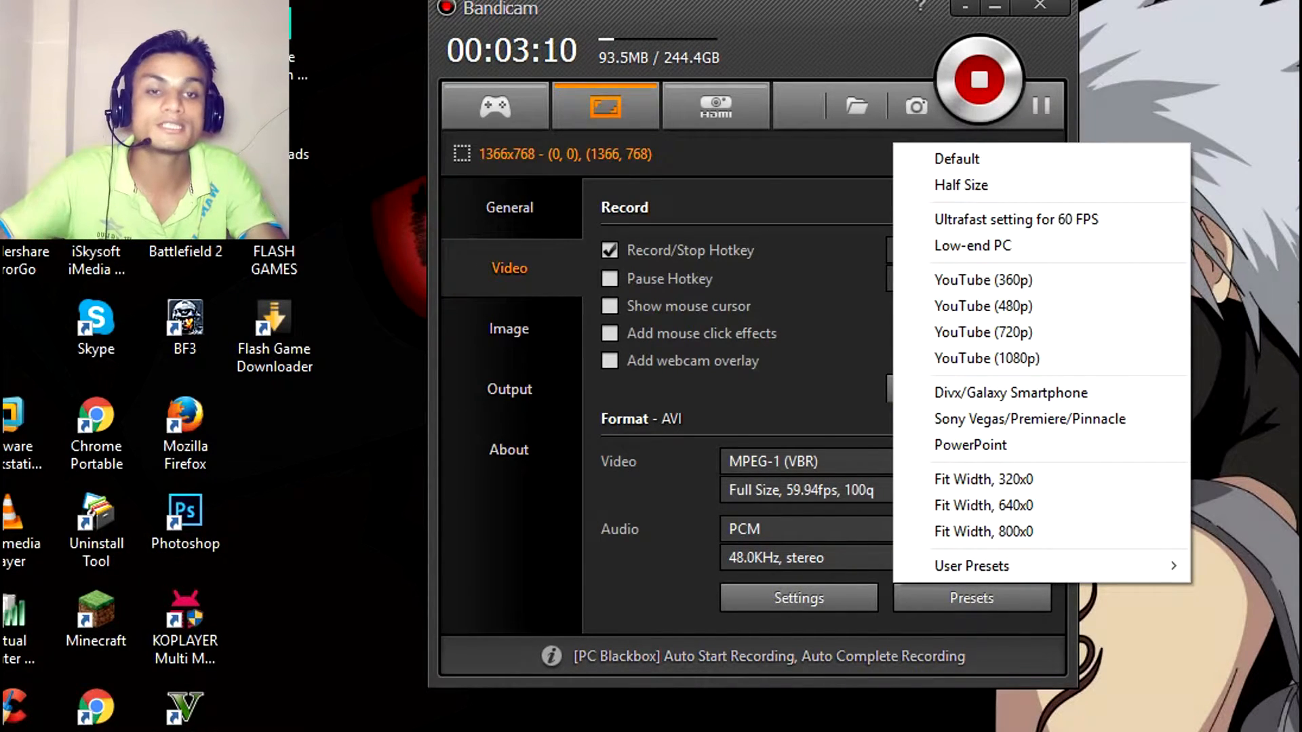
pyautogui.click(797, 599)
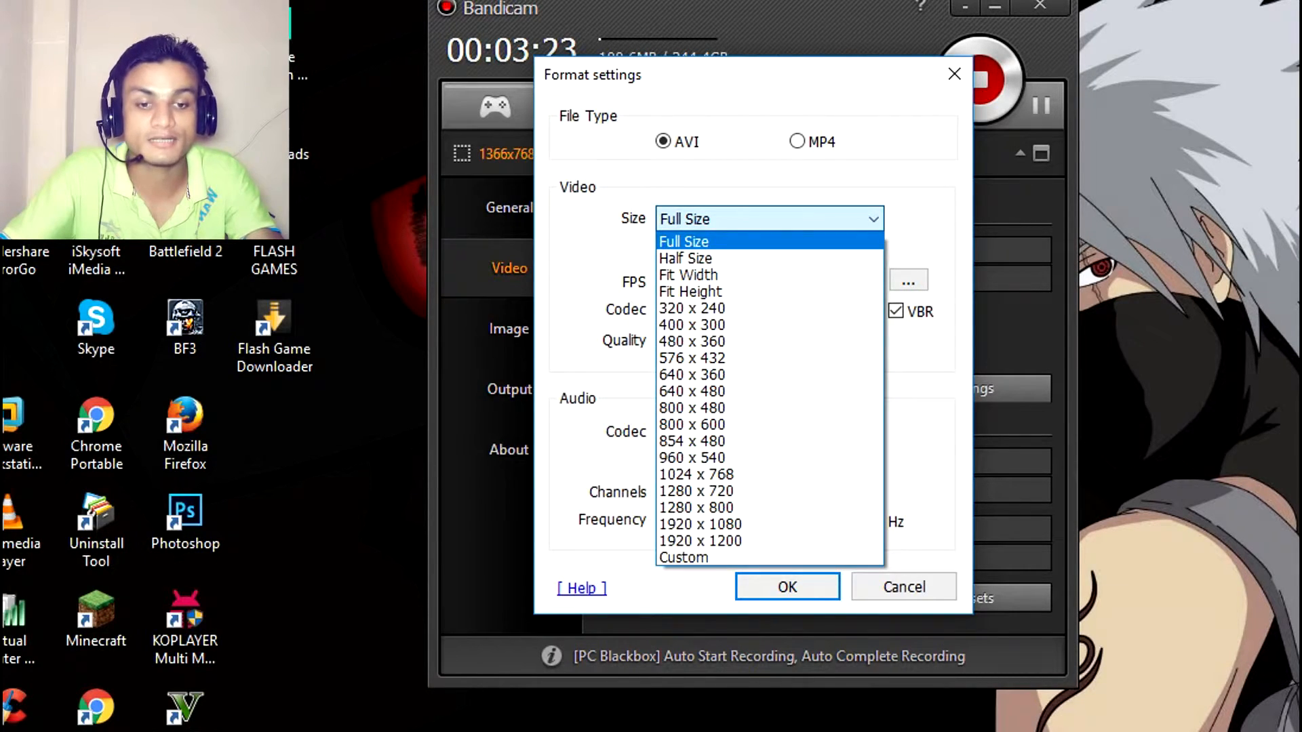
pyautogui.moveTo(700, 541)
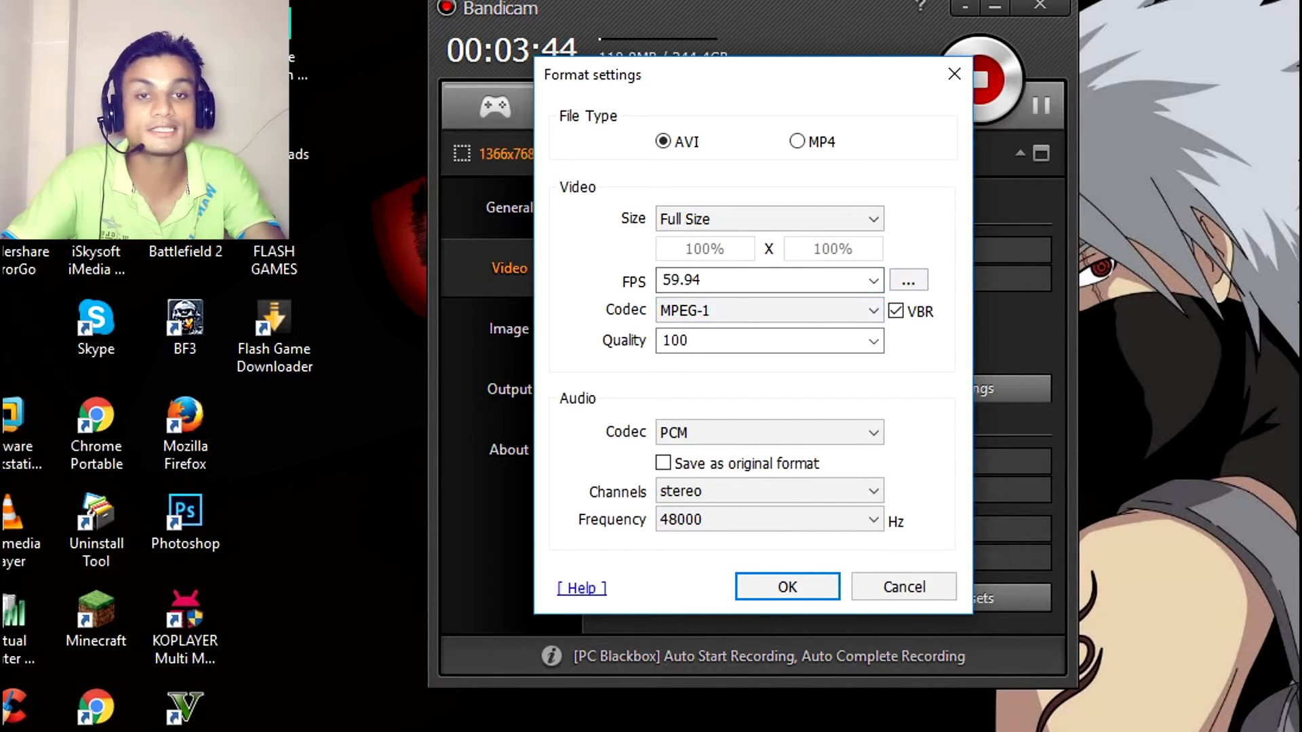
pyautogui.click(872, 309)
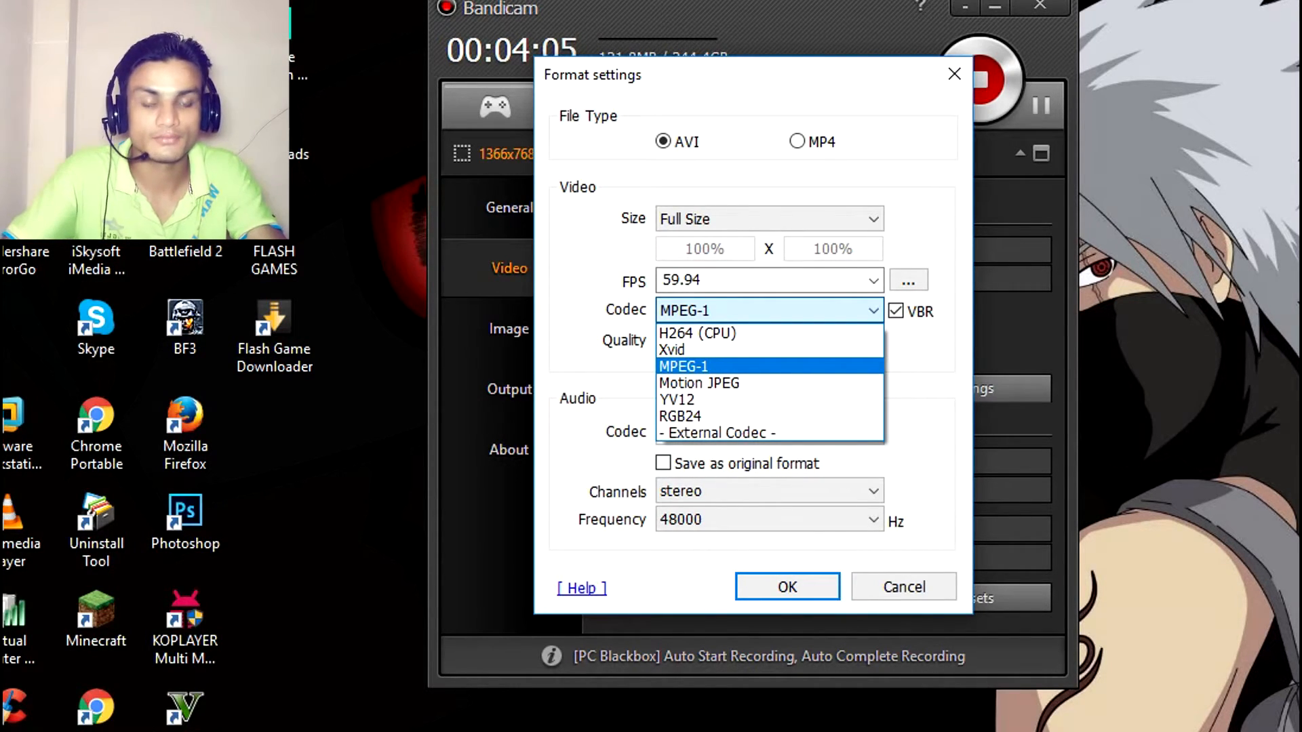
# Keep MPEG-1 as the video codec, set PCM audio, and confirm the Format settings.
pyautogui.click(682, 366)
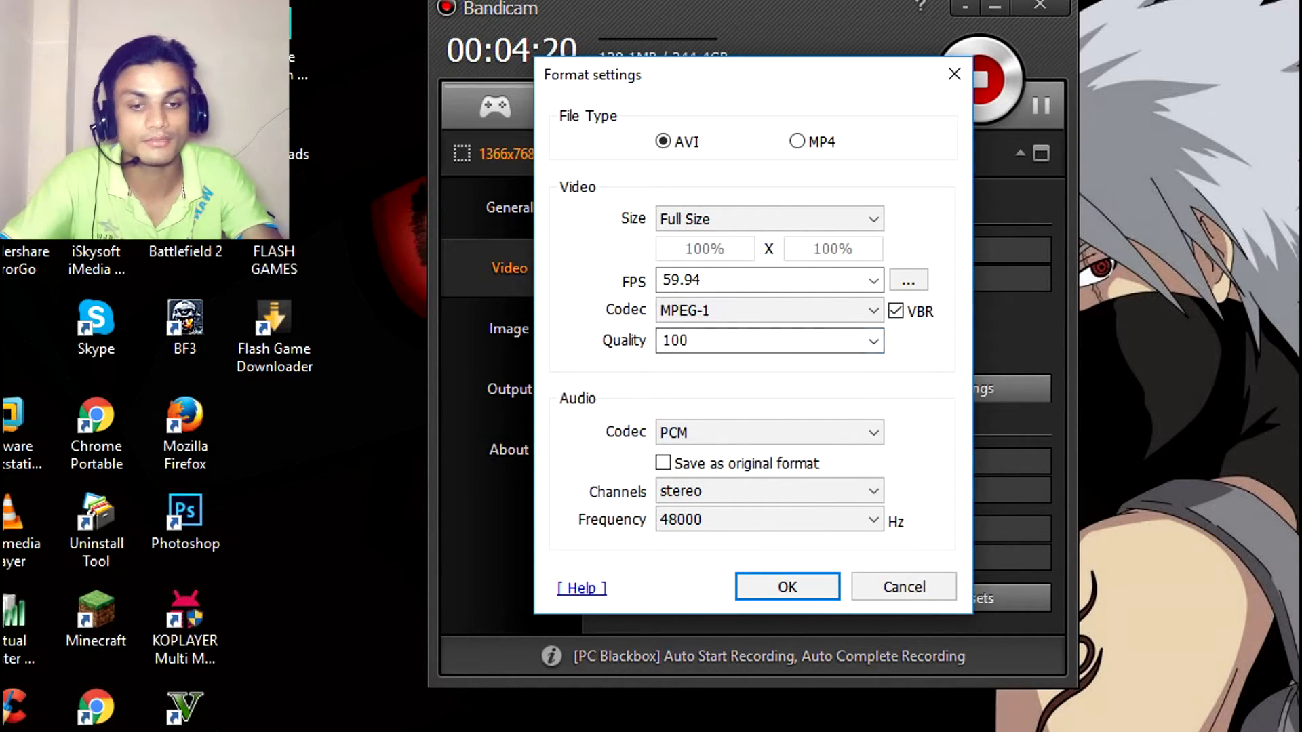
pyautogui.click(768, 431)
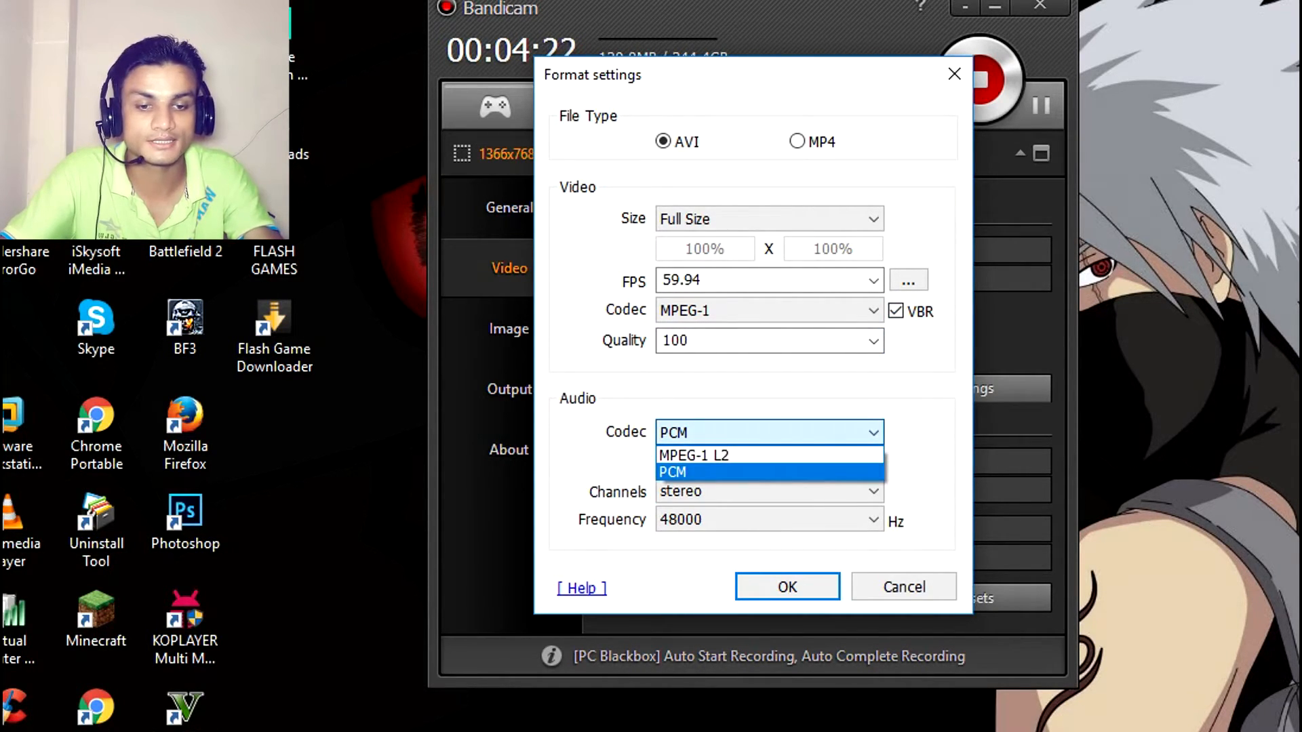
pyautogui.click(673, 472)
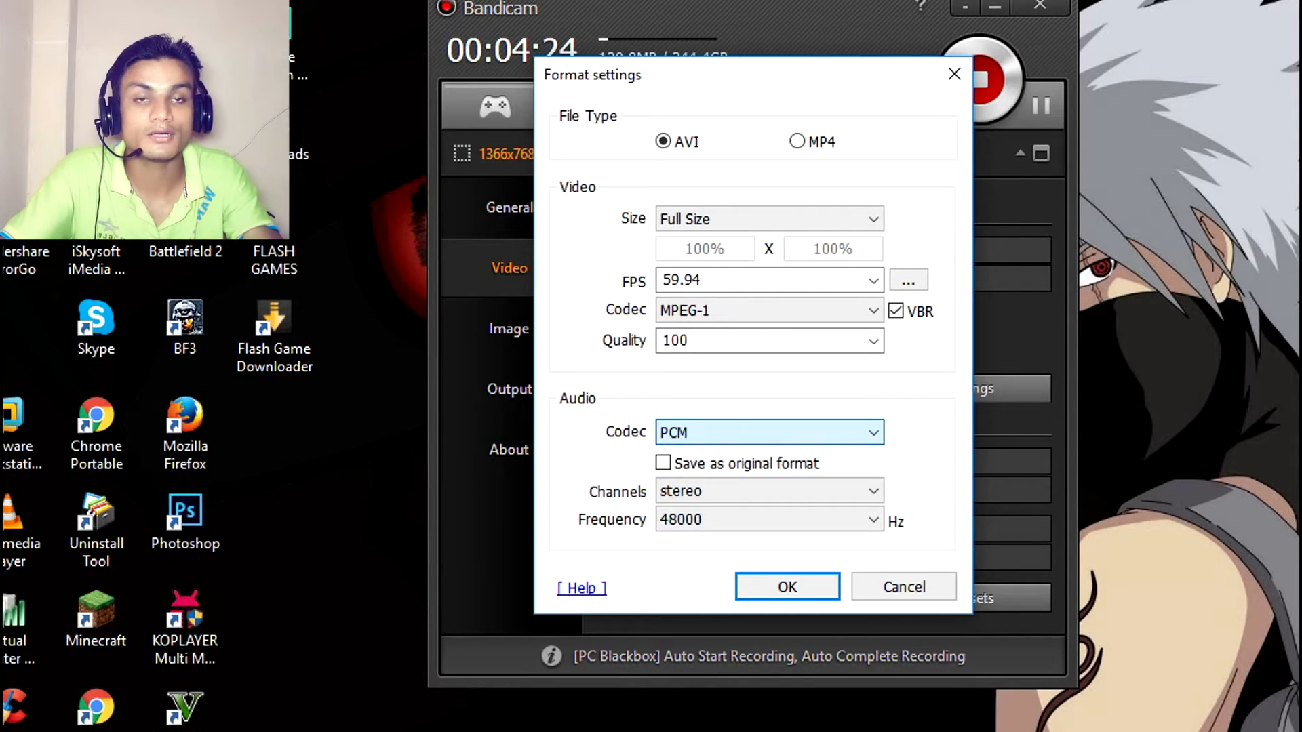
pyautogui.click(786, 588)
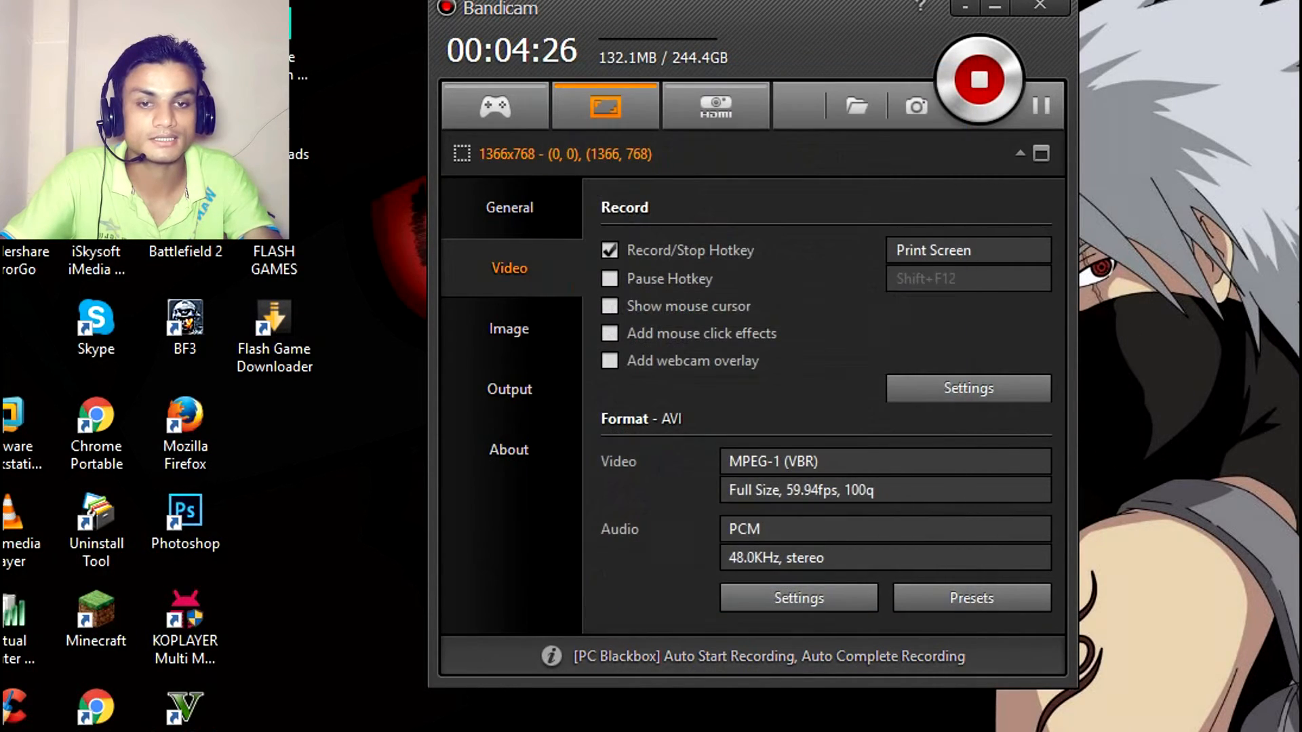